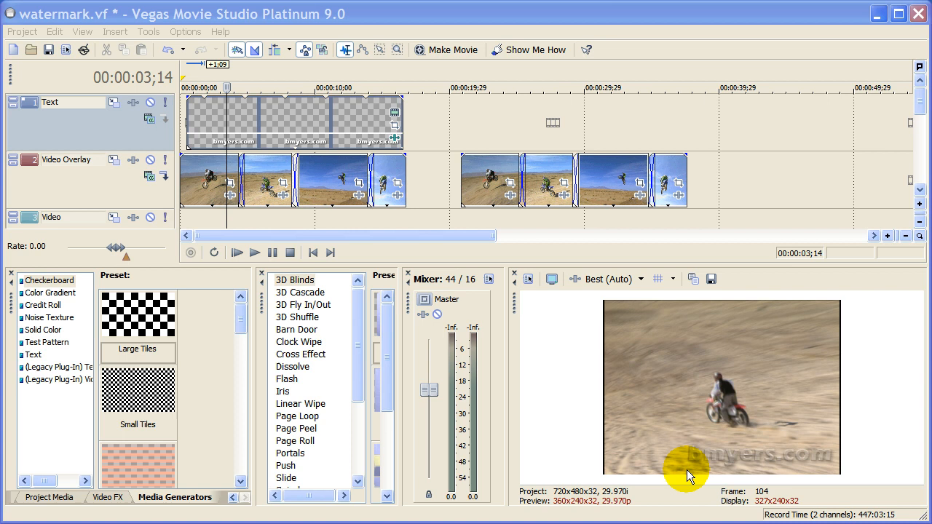
{"action": "mouse_move", "coordinate": [676, 481]}
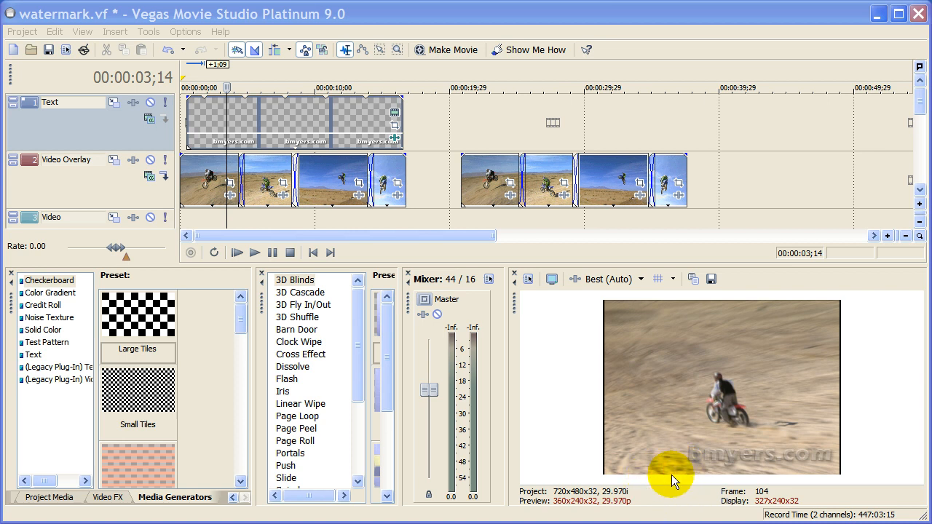
{"action": "mouse_move", "coordinate": [557, 321]}
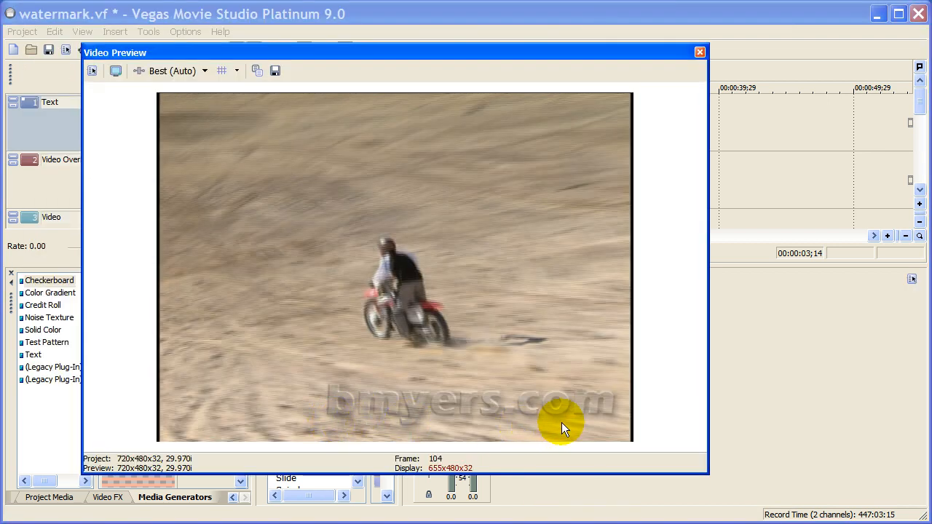
{"action": "mouse_move", "coordinate": [377, 410]}
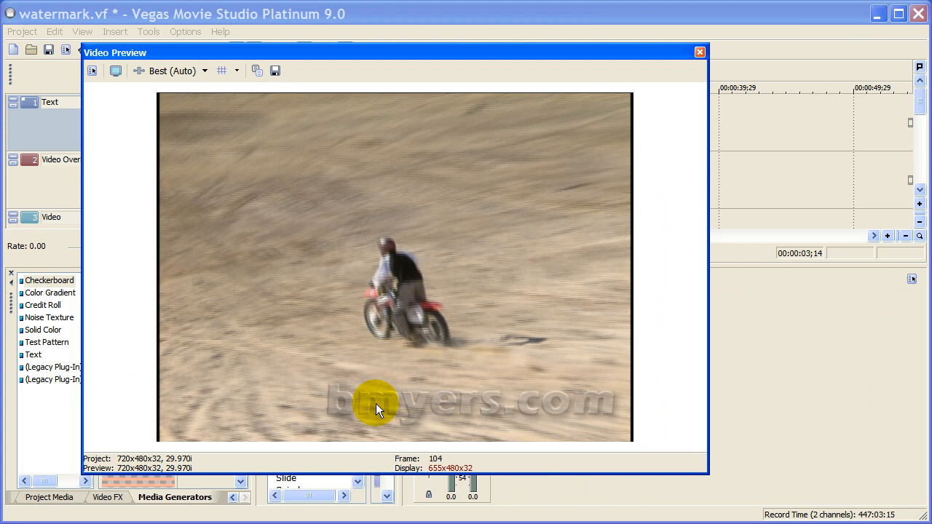
{"action": "mouse_move", "coordinate": [539, 419]}
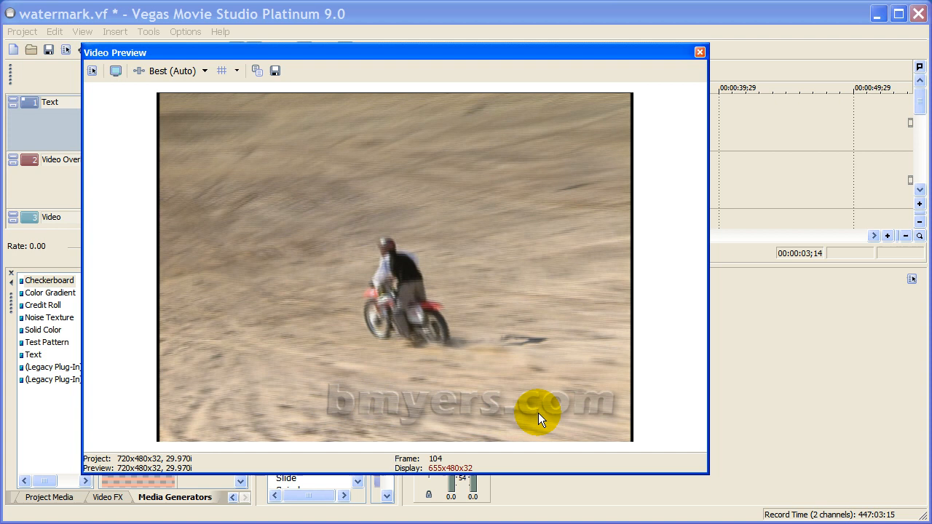
{"action": "mouse_move", "coordinate": [699, 53]}
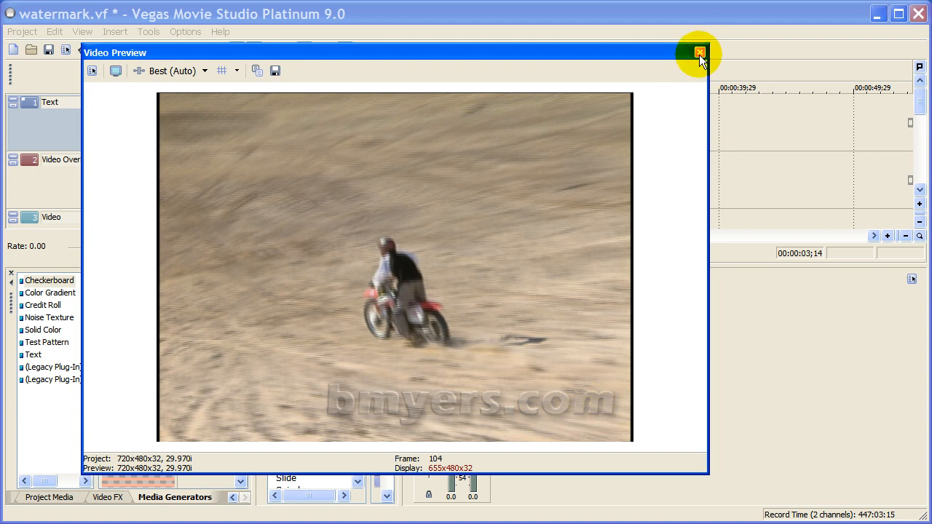
- Close the enlarged Video Preview window to return to the timeline
{"action": "left_click", "coordinate": [700, 53]}
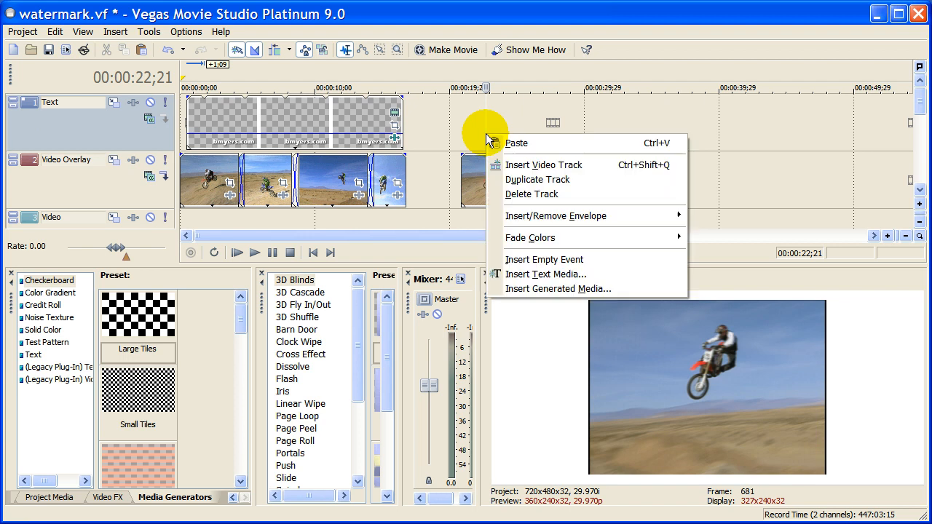
{"action": "mouse_move", "coordinate": [546, 275]}
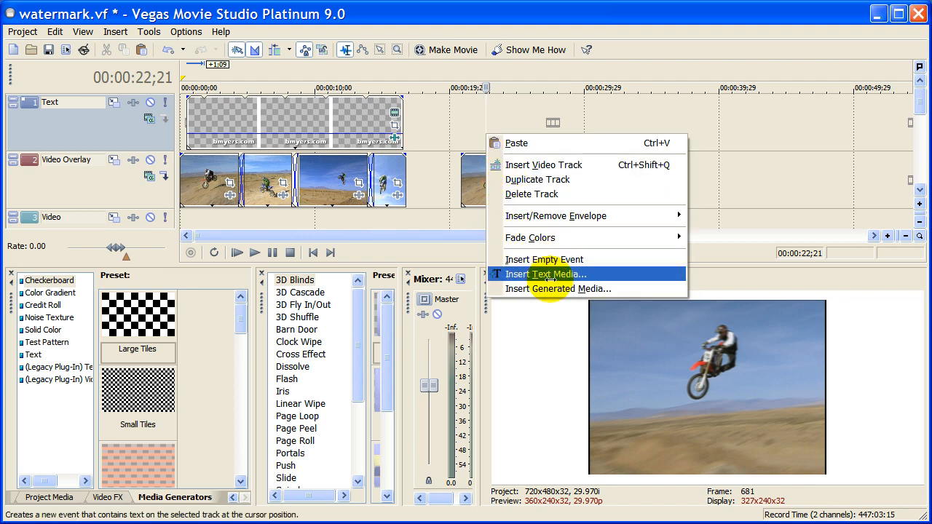
- Insert a text event reading BMYERS.COM in Eras Bold ITC at size 48
{"action": "left_click", "coordinate": [542, 274]}
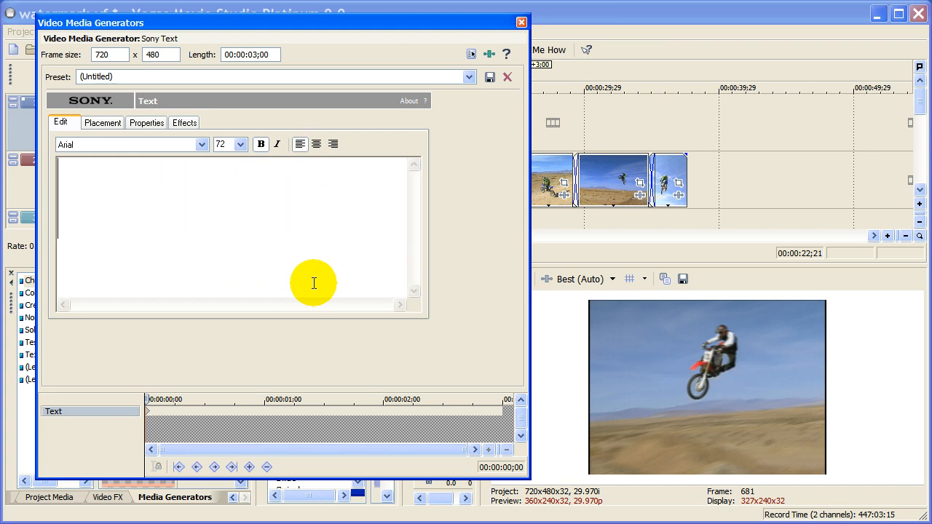
{"action": "type", "text": "BMYERS.COM"}
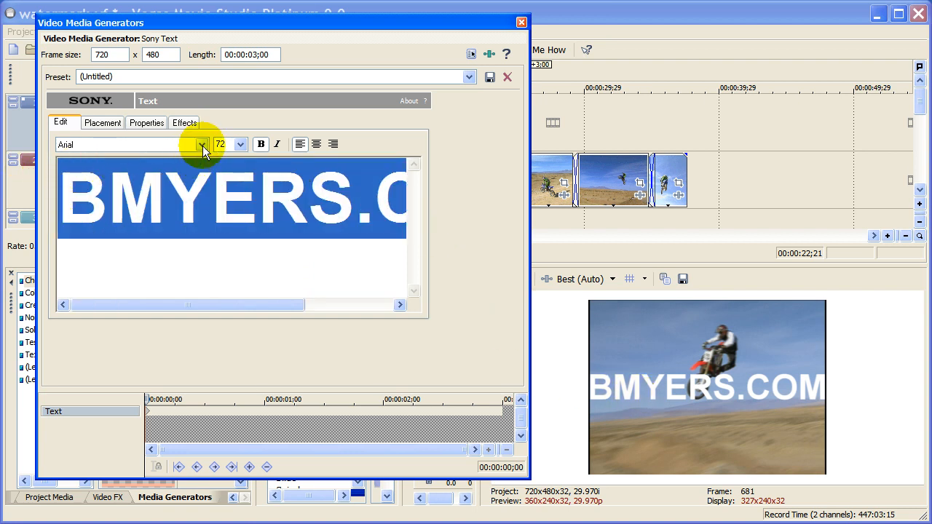
{"action": "left_click", "coordinate": [202, 144]}
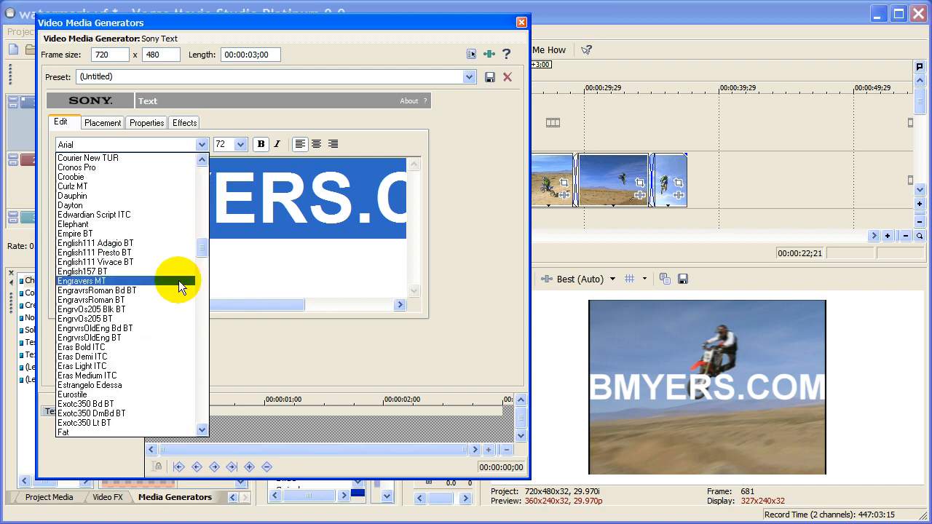
{"action": "left_click", "coordinate": [81, 347]}
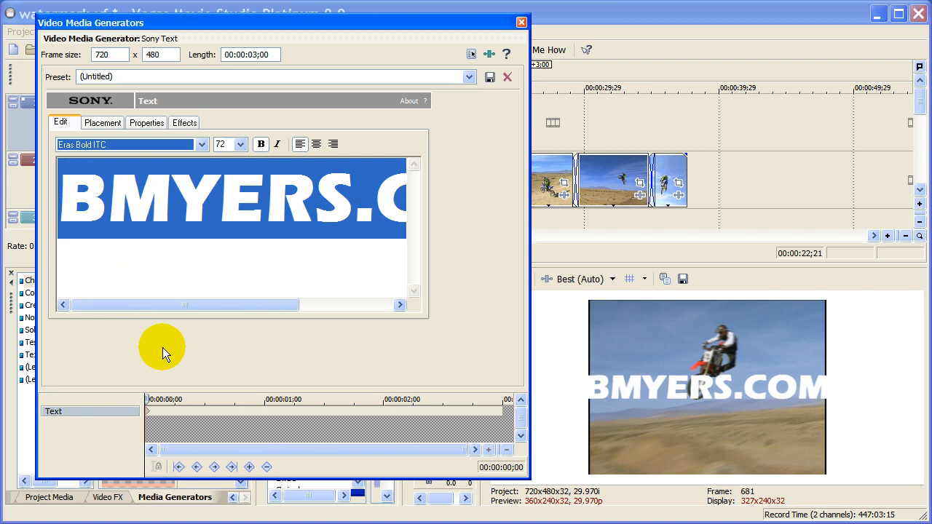
{"action": "left_click", "coordinate": [240, 144]}
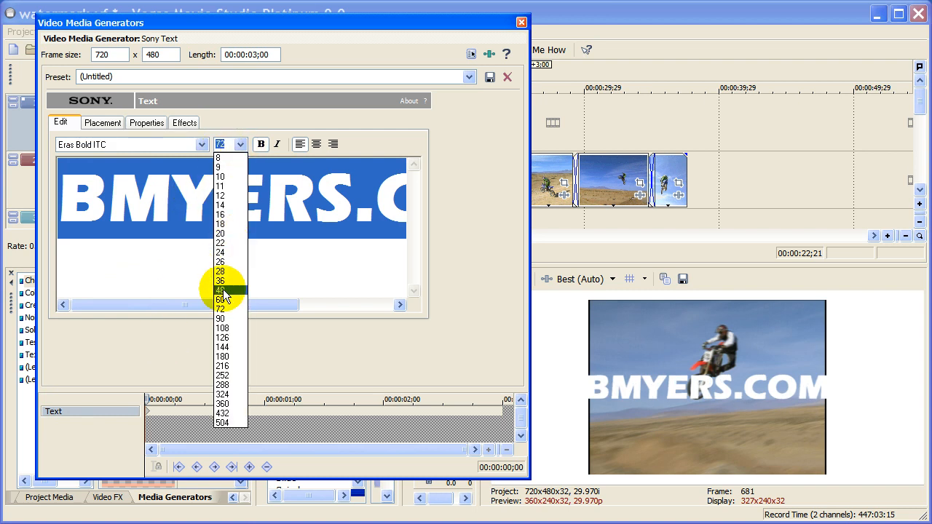
{"action": "left_click", "coordinate": [220, 290]}
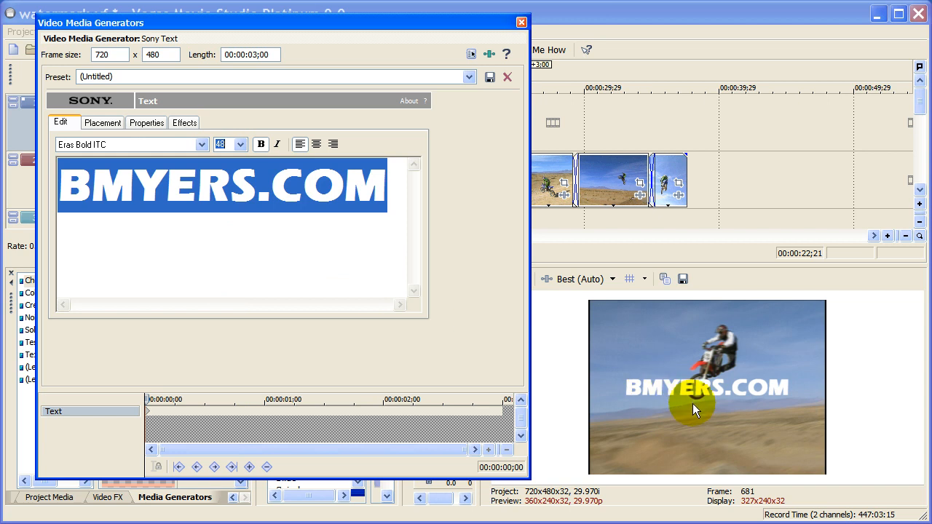
{"action": "mouse_move", "coordinate": [189, 167]}
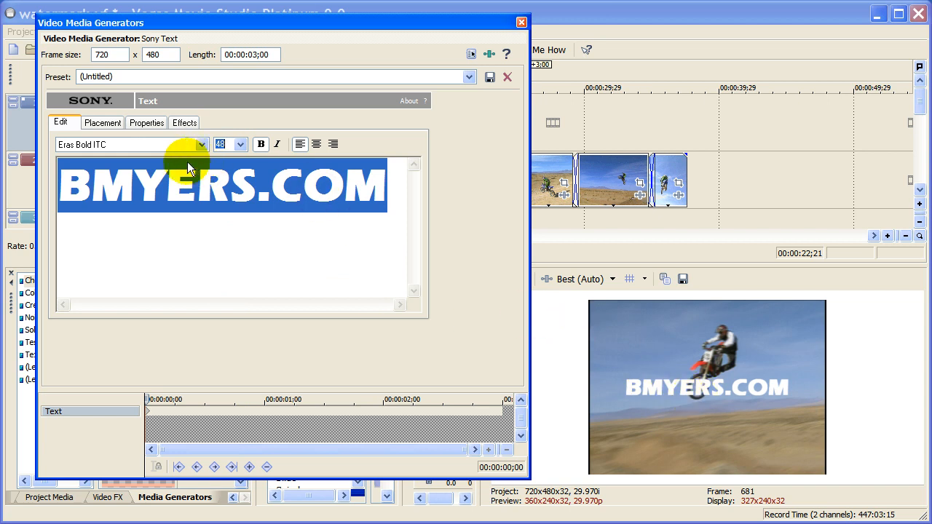
{"action": "left_click", "coordinate": [183, 122]}
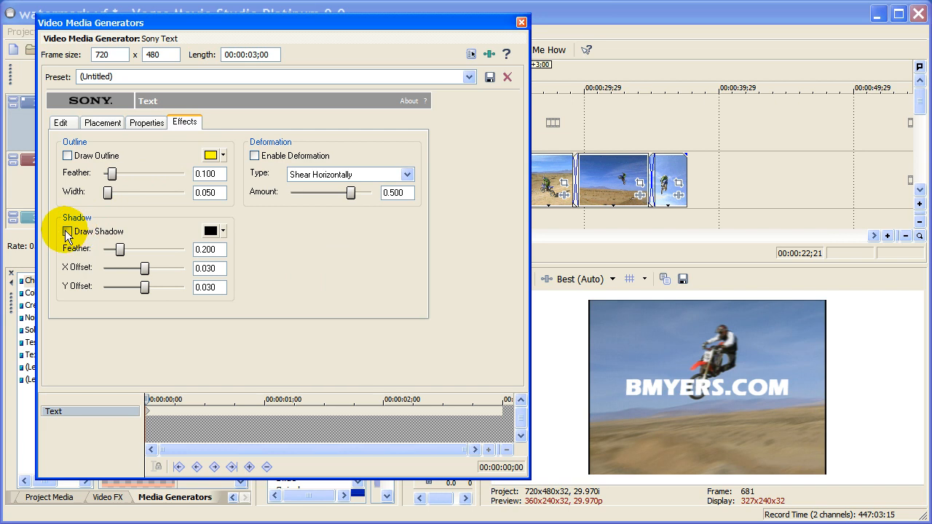
- Enable Draw Shadow and drag the BMYERS.COM text into the frame's bottom-right corner
{"action": "left_click", "coordinate": [66, 231]}
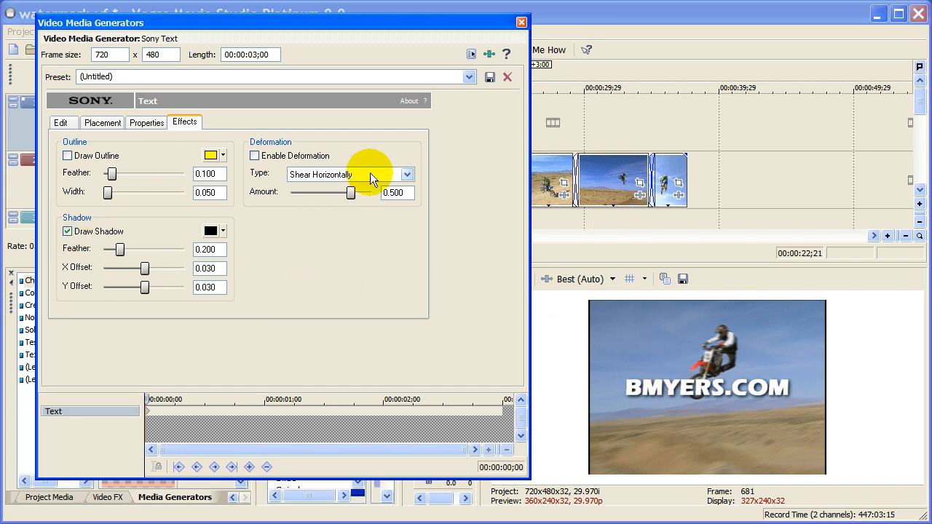
{"action": "left_click", "coordinate": [103, 122]}
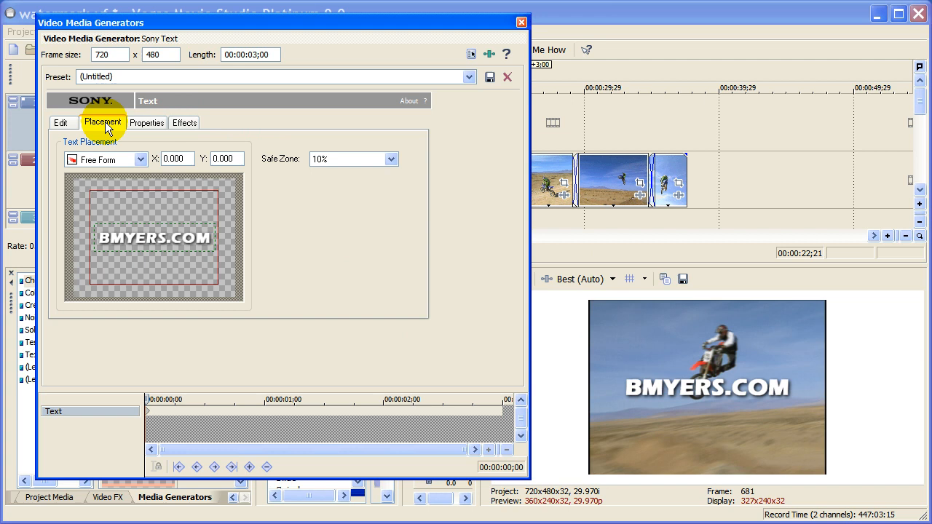
{"action": "left_click_drag", "start_coordinate": [153, 236], "coordinate": [193, 273]}
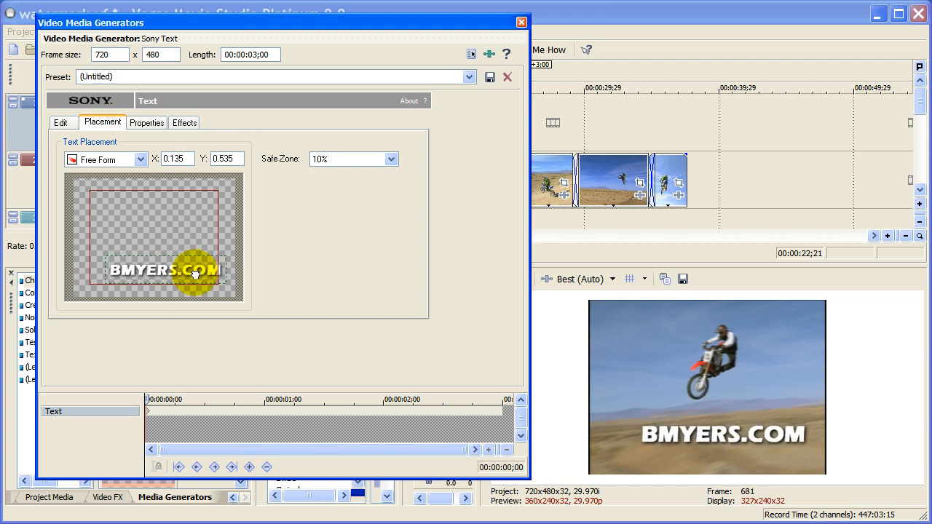
{"action": "left_click_drag", "start_coordinate": [195, 273], "coordinate": [206, 287]}
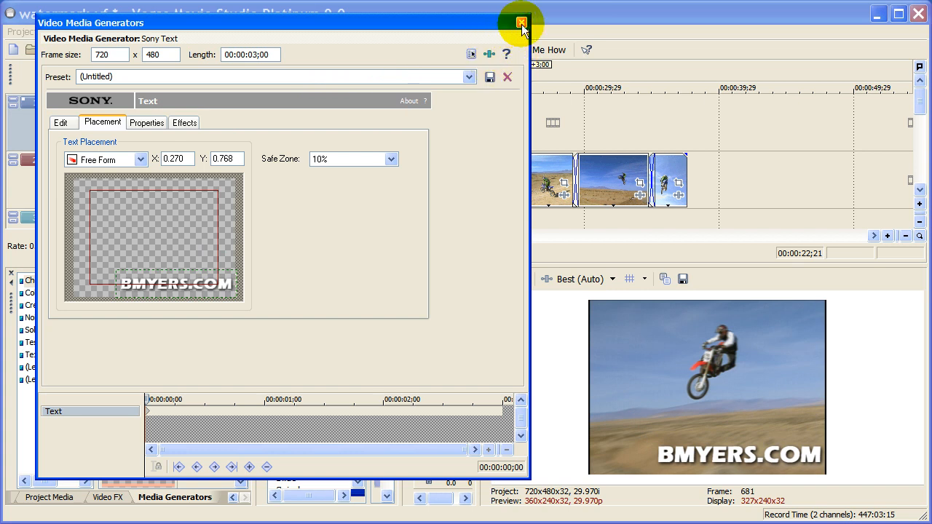
{"action": "mouse_move", "coordinate": [520, 22]}
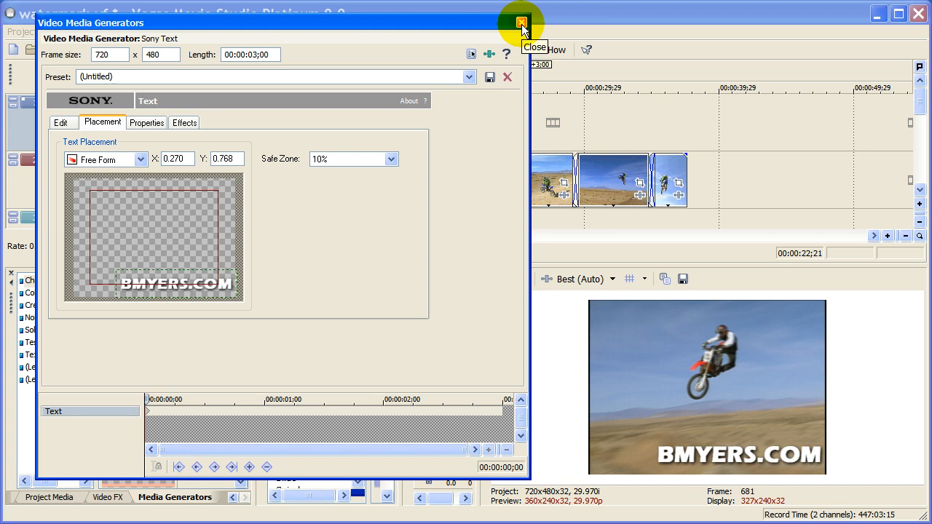
- Close the text generator, then play and pause to preview the watermark
{"action": "left_click", "coordinate": [521, 22]}
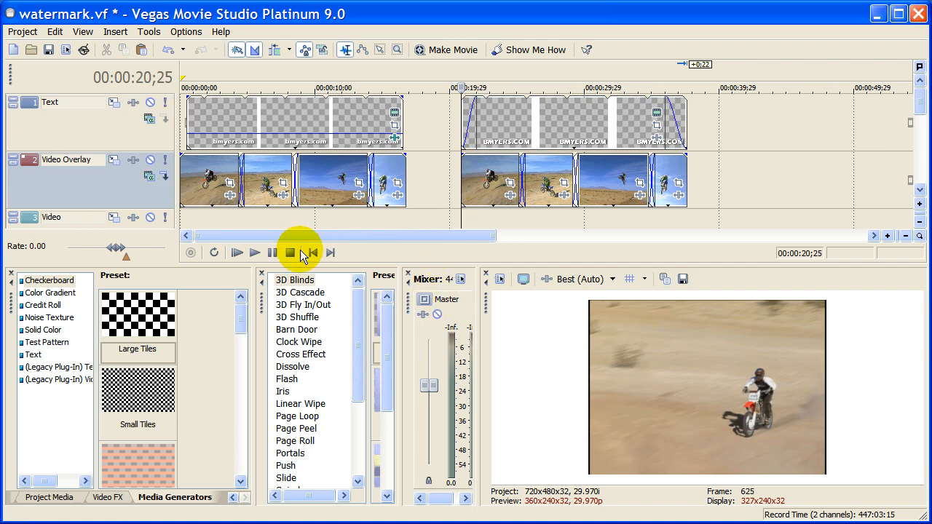
{"action": "left_click", "coordinate": [254, 252]}
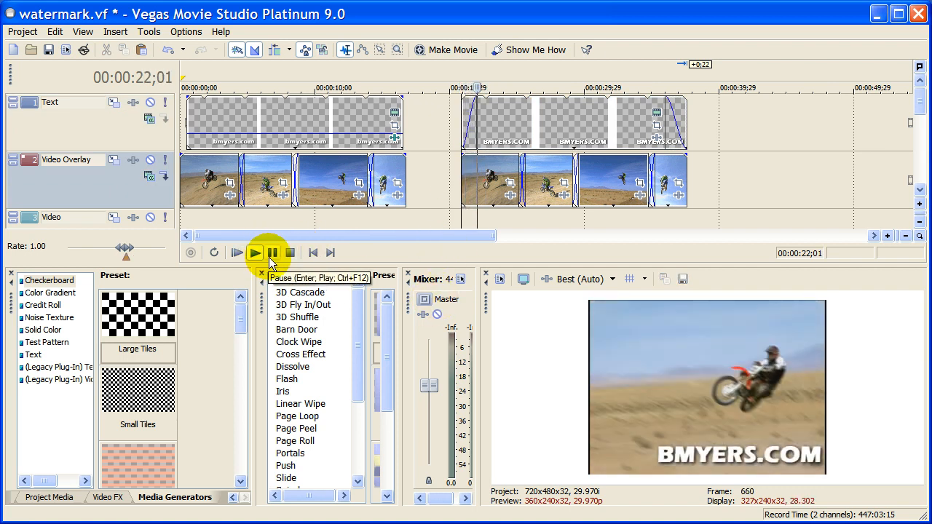
{"action": "left_click", "coordinate": [271, 252]}
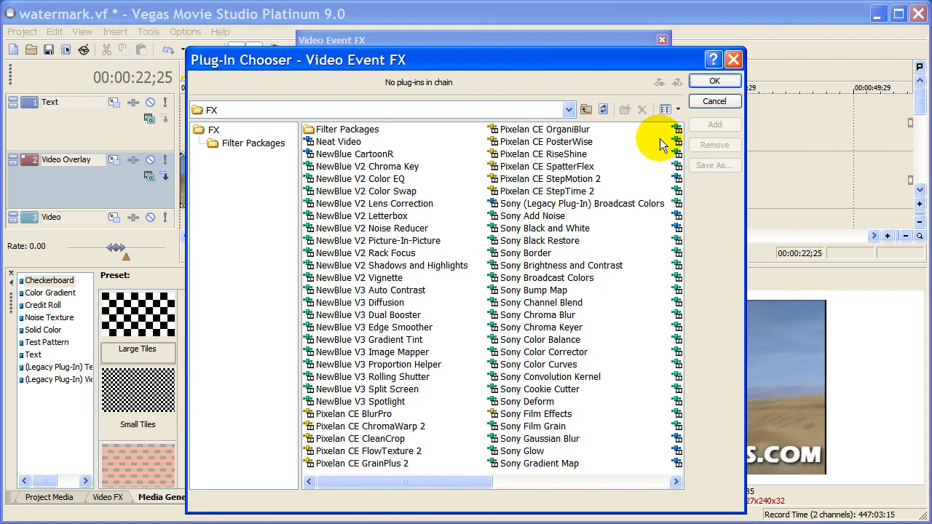
{"action": "mouse_move", "coordinate": [547, 271]}
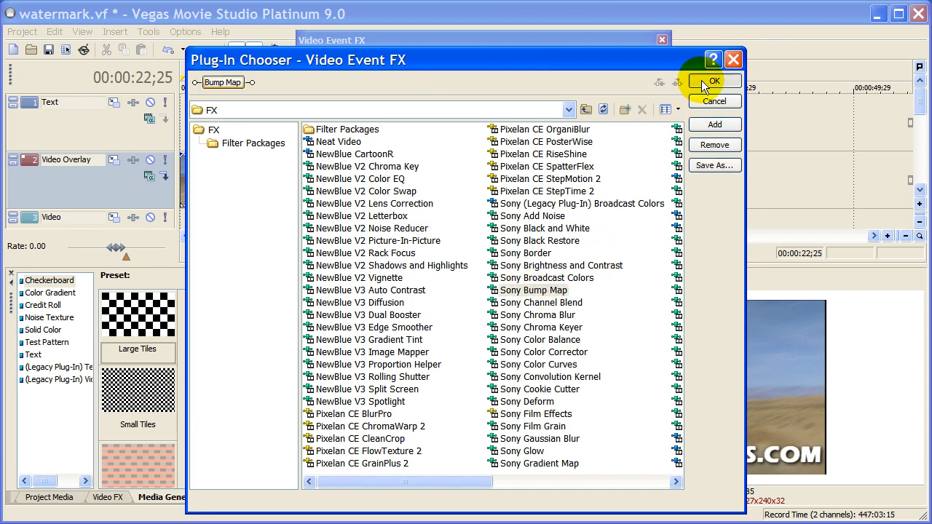
- Confirm adding Sony Bump Map to the BMYERS.COM text event
{"action": "left_click", "coordinate": [713, 80]}
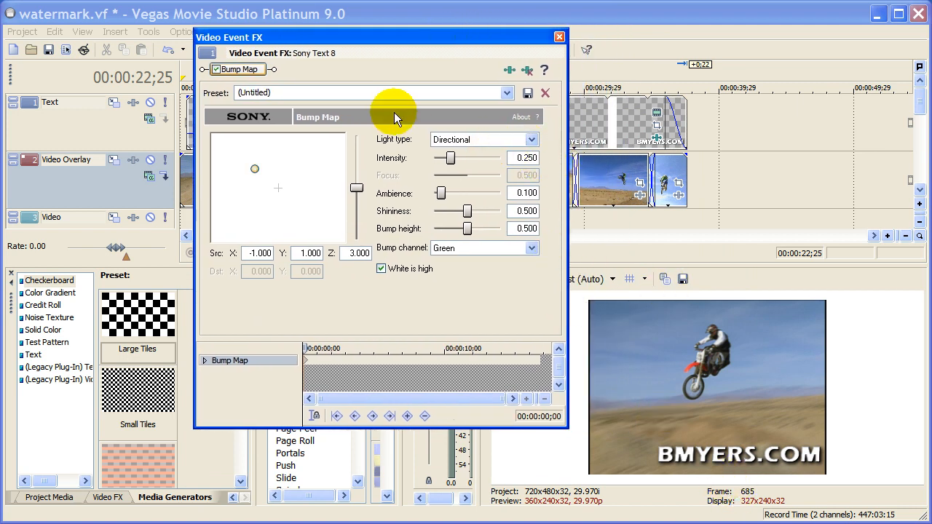
- Set Bump Map light to Omnidirectional and shininess to maximum, then close the FX window
{"action": "left_click", "coordinate": [531, 140]}
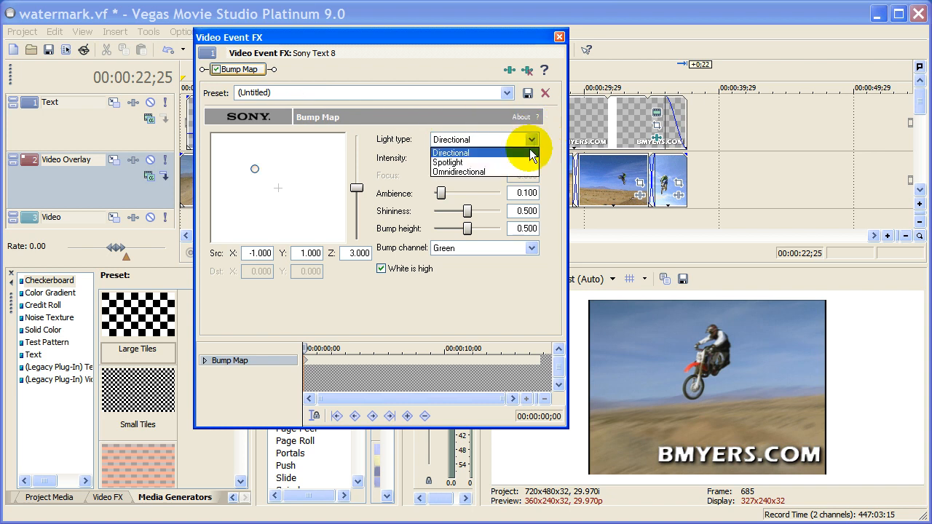
{"action": "left_click", "coordinate": [459, 171]}
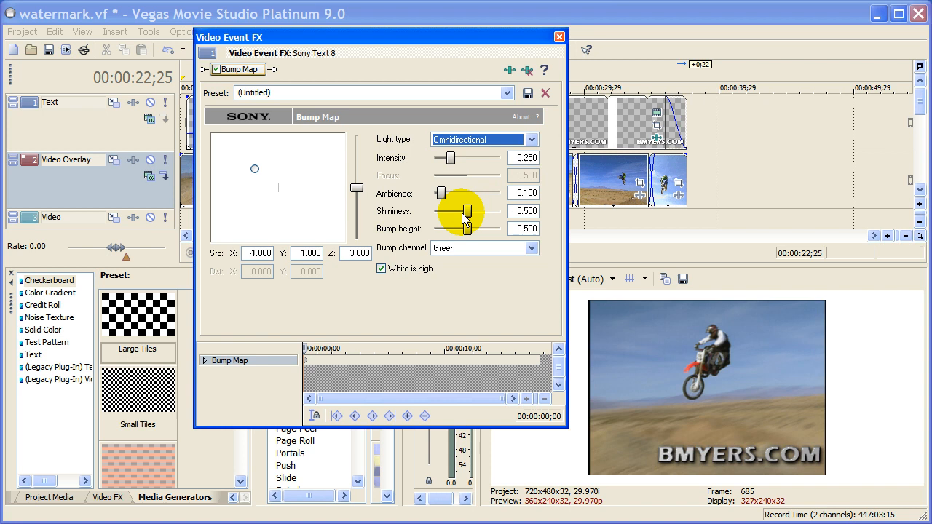
{"action": "left_click_drag", "start_coordinate": [464, 211], "coordinate": [501, 211]}
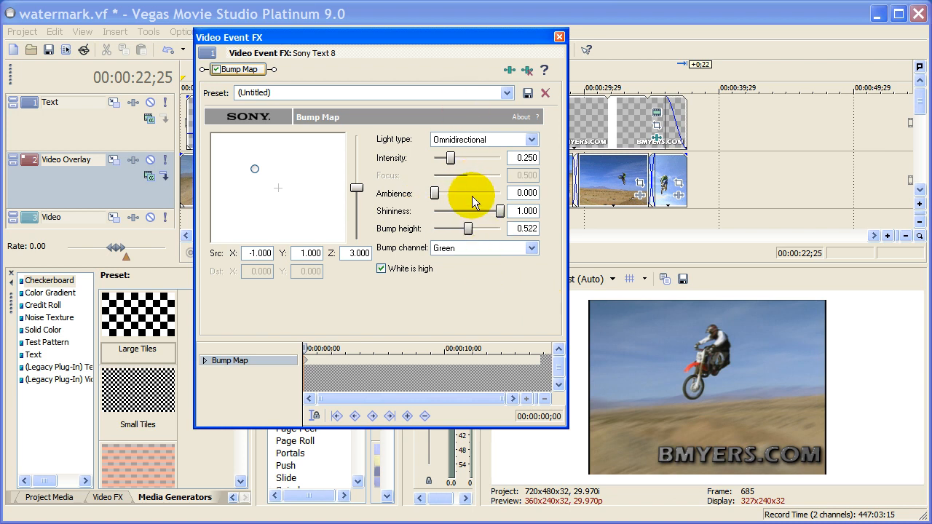
{"action": "left_click", "coordinate": [558, 37]}
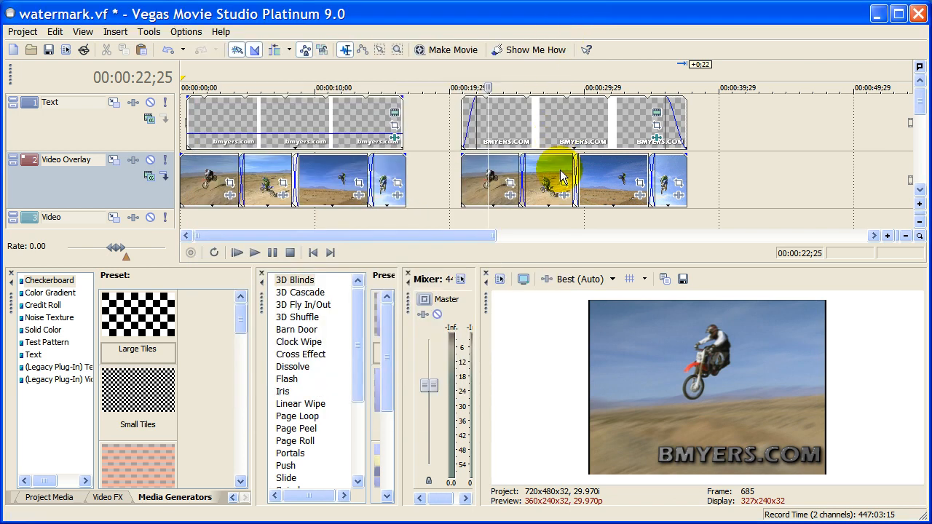
{"action": "mouse_move", "coordinate": [717, 466]}
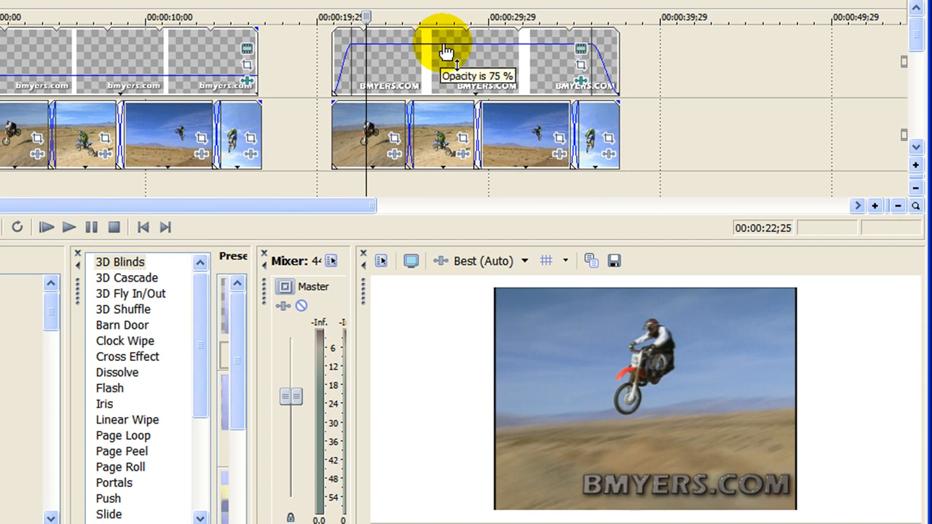
- Drag the text event's opacity envelope down to about 17%
{"action": "left_click_drag", "start_coordinate": [448, 51], "coordinate": [459, 91]}
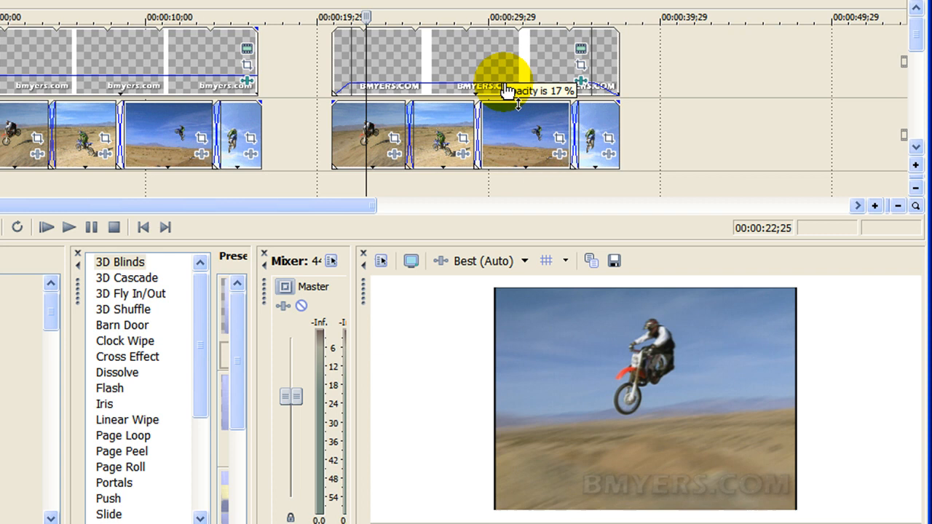
{"action": "left_click_drag", "start_coordinate": [514, 90], "coordinate": [456, 80]}
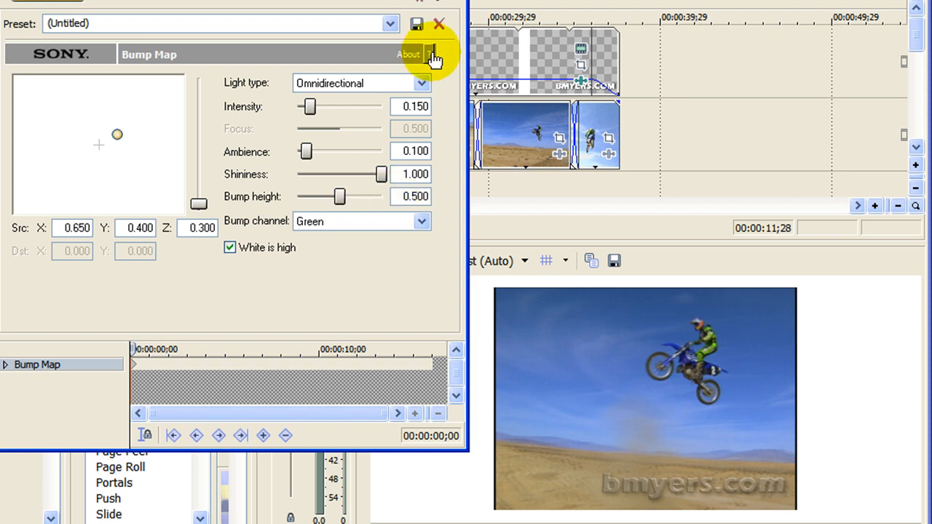
- Open the second text event's Bump Map and lower its intensity toward 0.150
{"action": "left_click", "coordinate": [439, 24]}
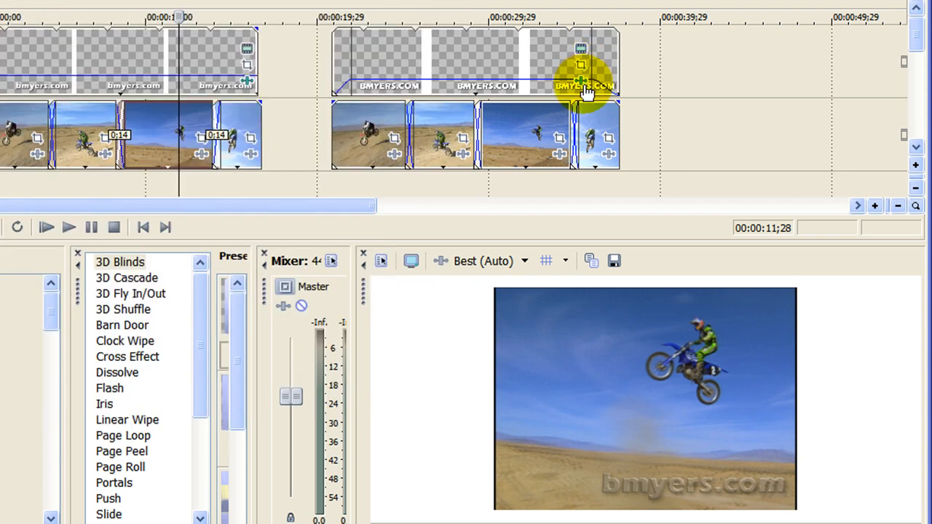
{"action": "mouse_move", "coordinate": [542, 51]}
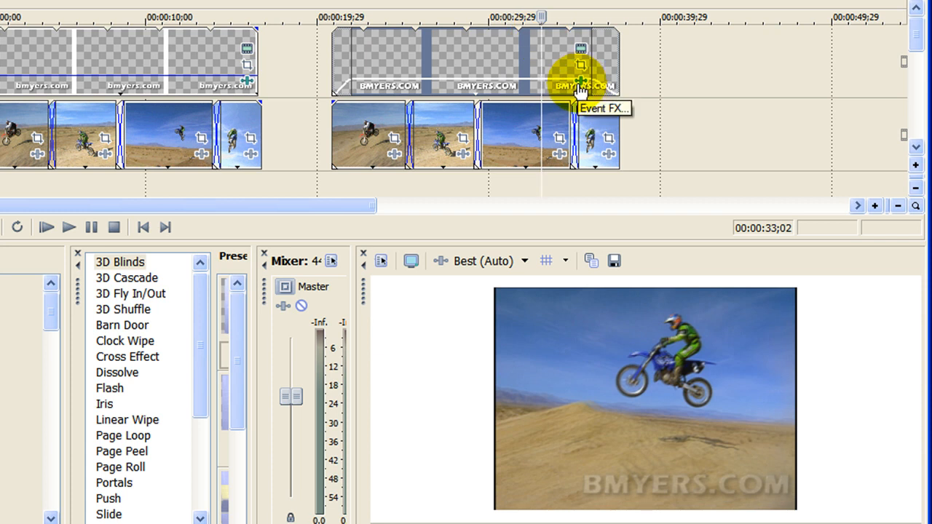
{"action": "left_click", "coordinate": [581, 75]}
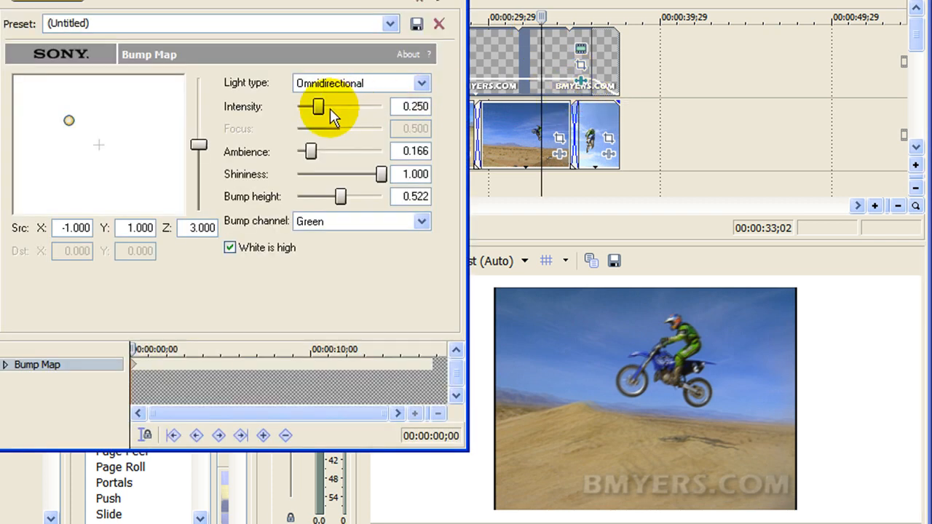
{"action": "left_click_drag", "start_coordinate": [317, 106], "coordinate": [305, 107]}
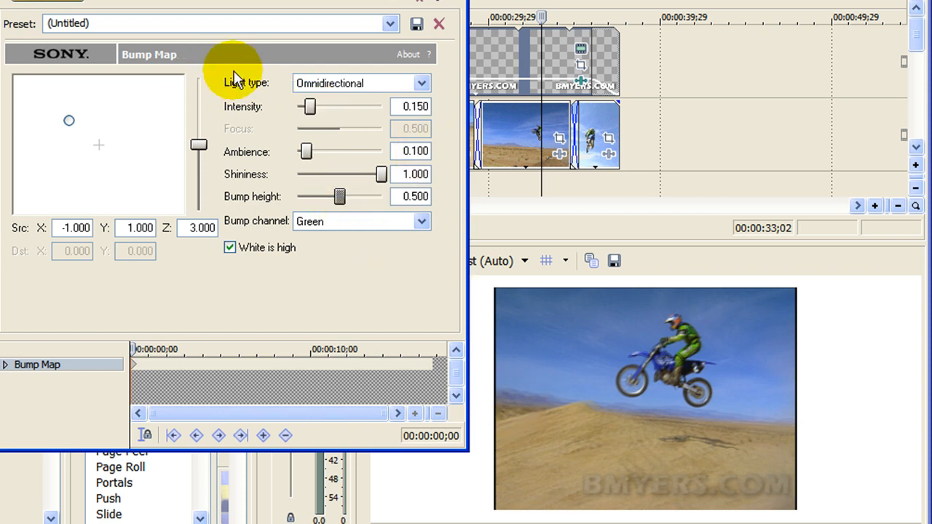
- Name the Bump Map preset 'watermark' and close the Video Event FX window
{"action": "left_click", "coordinate": [219, 23]}
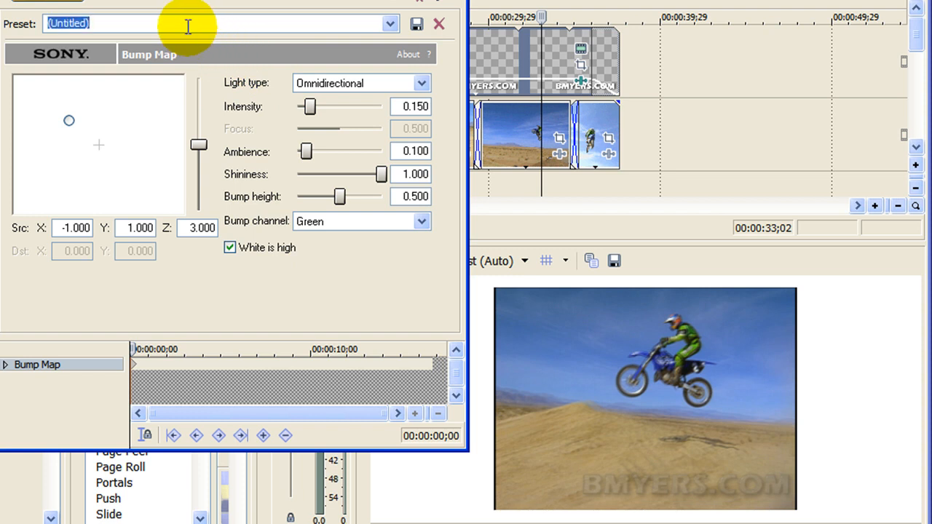
{"action": "type", "text": "watermark"}
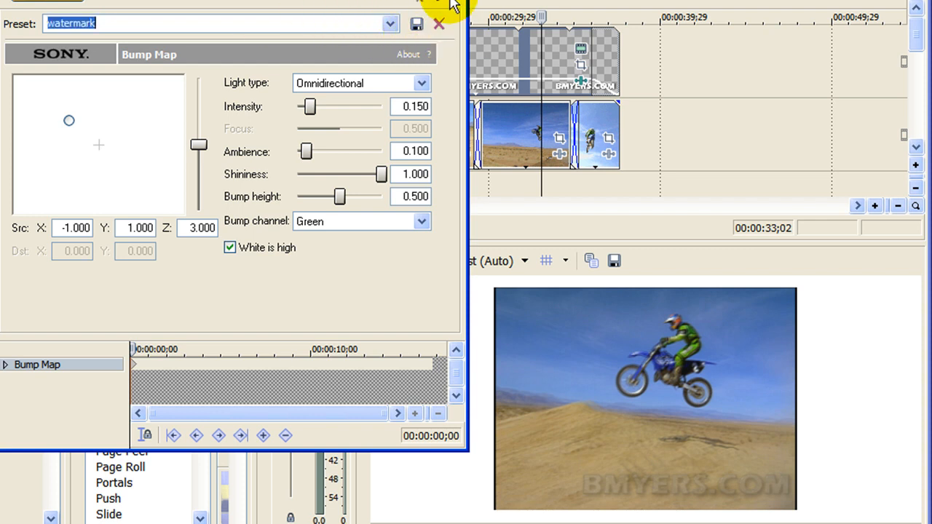
{"action": "mouse_move", "coordinate": [473, 204]}
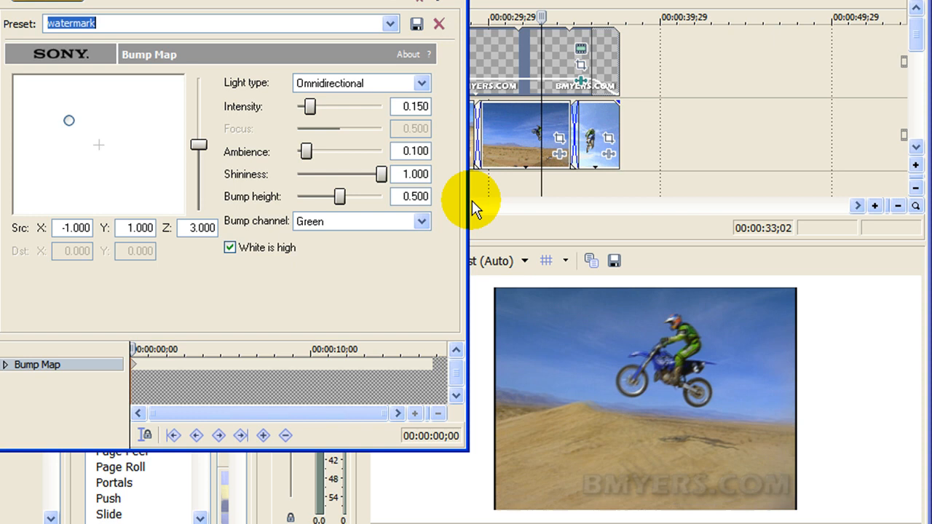
{"action": "left_click", "coordinate": [390, 23]}
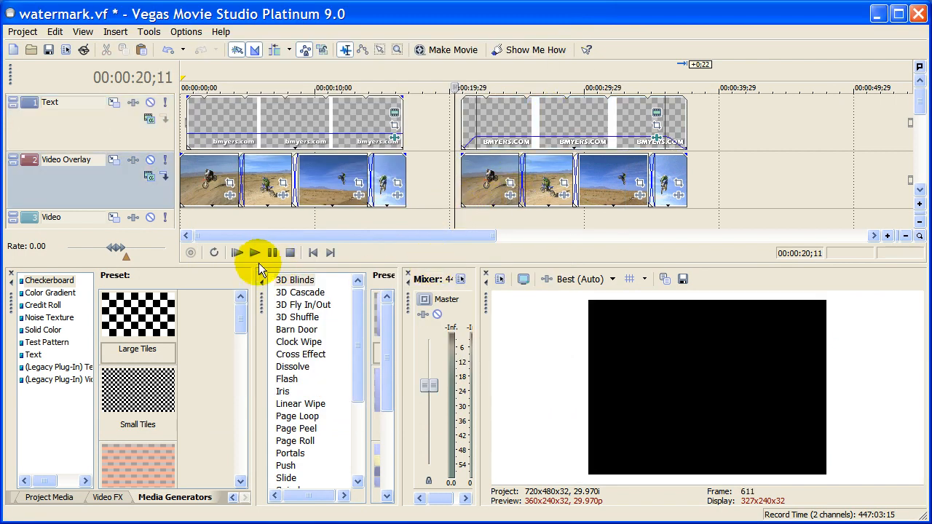
- Start playback to watch the faint embossed bmyers.com watermark over the motocross footage
{"action": "left_click", "coordinate": [237, 253]}
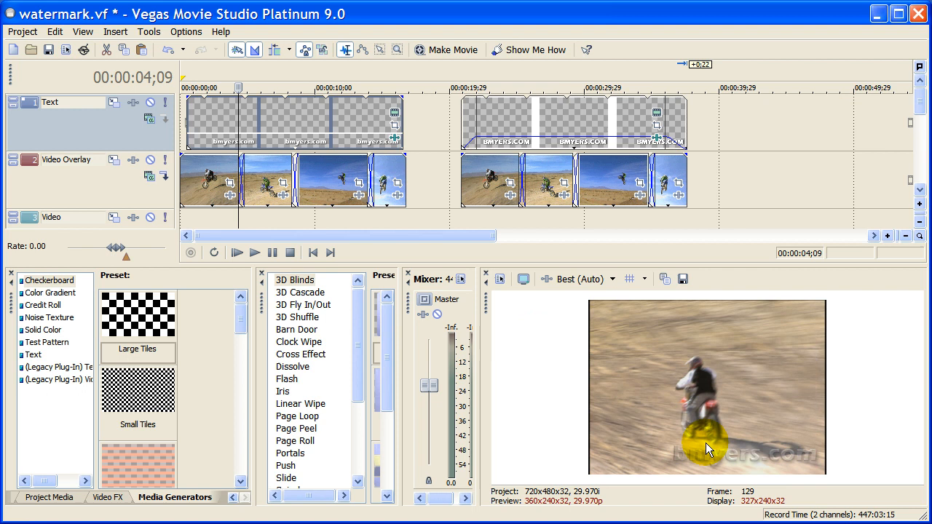
{"action": "mouse_move", "coordinate": [683, 479]}
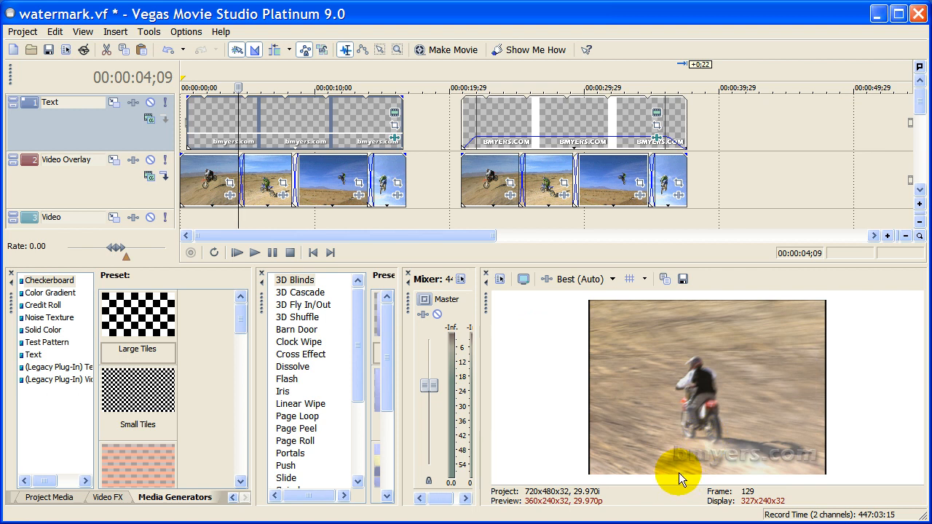